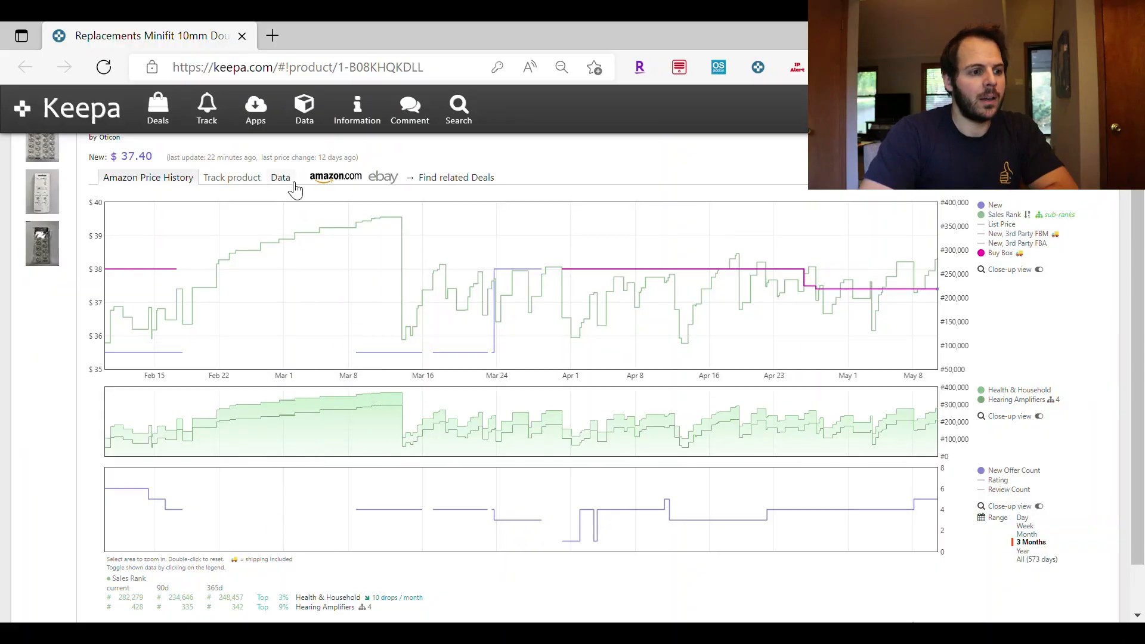
Show the Data view's Offers table with the five sellers' prices, stock, sales and ratings
{"action": "left_click", "coordinate": [280, 177]}
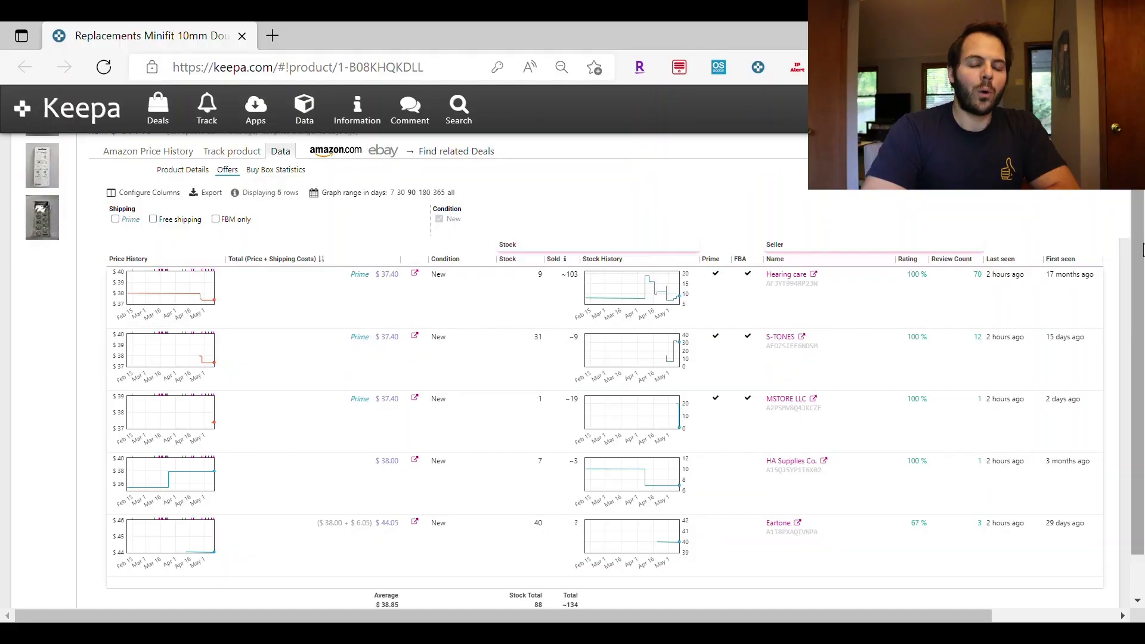
{"action": "scroll", "scroll_direction": "down", "scroll_amount": 3}
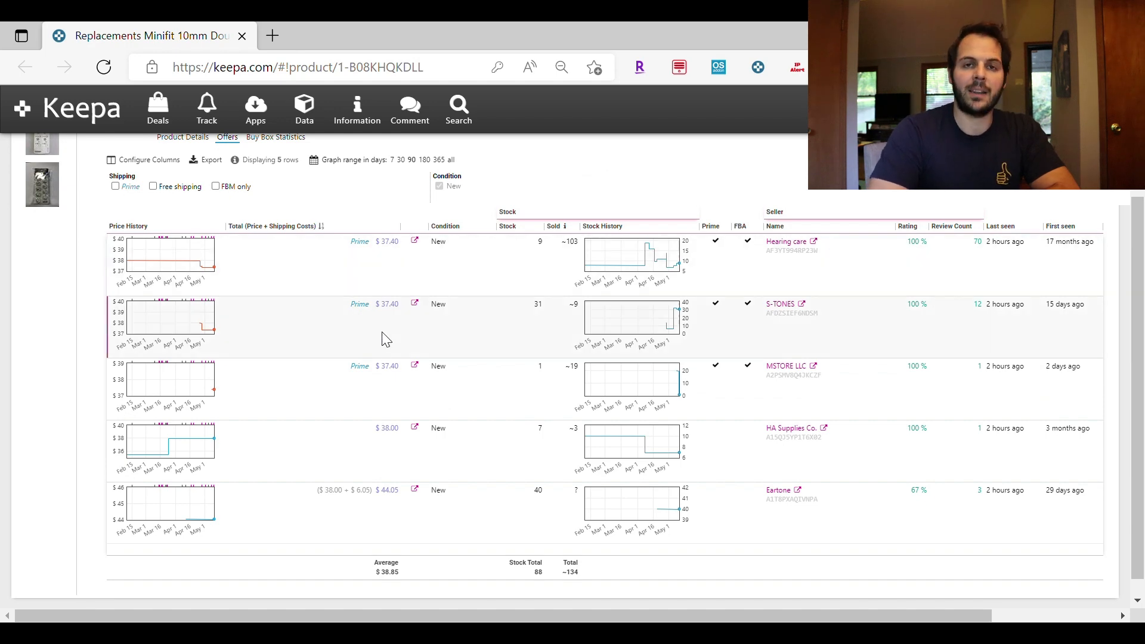
{"action": "mouse_move", "coordinate": [591, 168]}
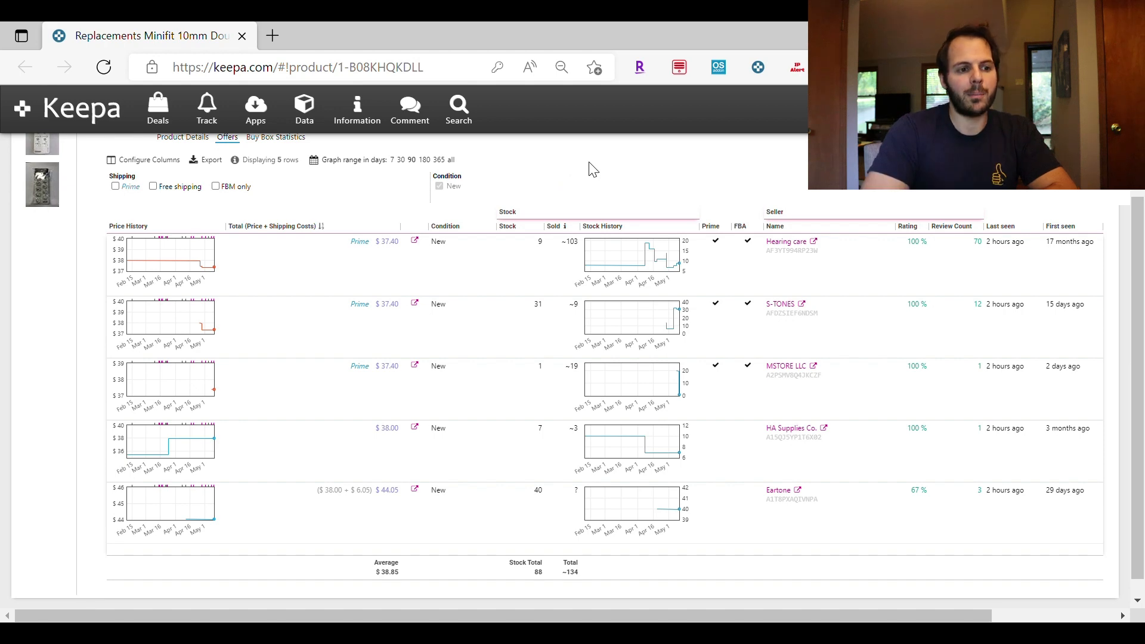
{"action": "mouse_move", "coordinate": [509, 220]}
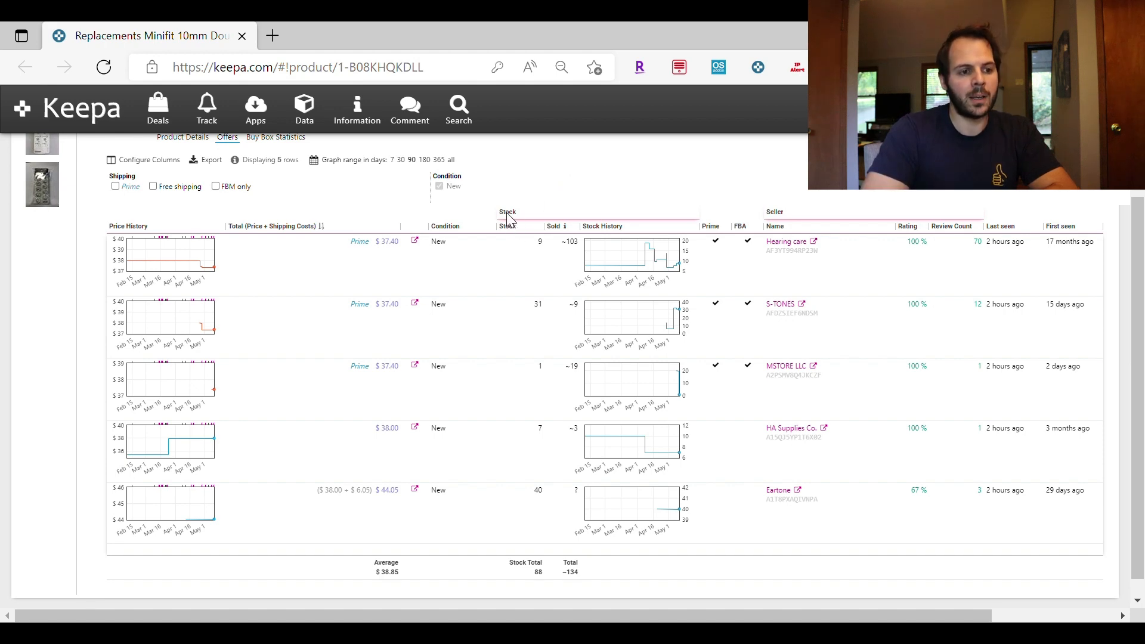
{"action": "mouse_move", "coordinate": [540, 251]}
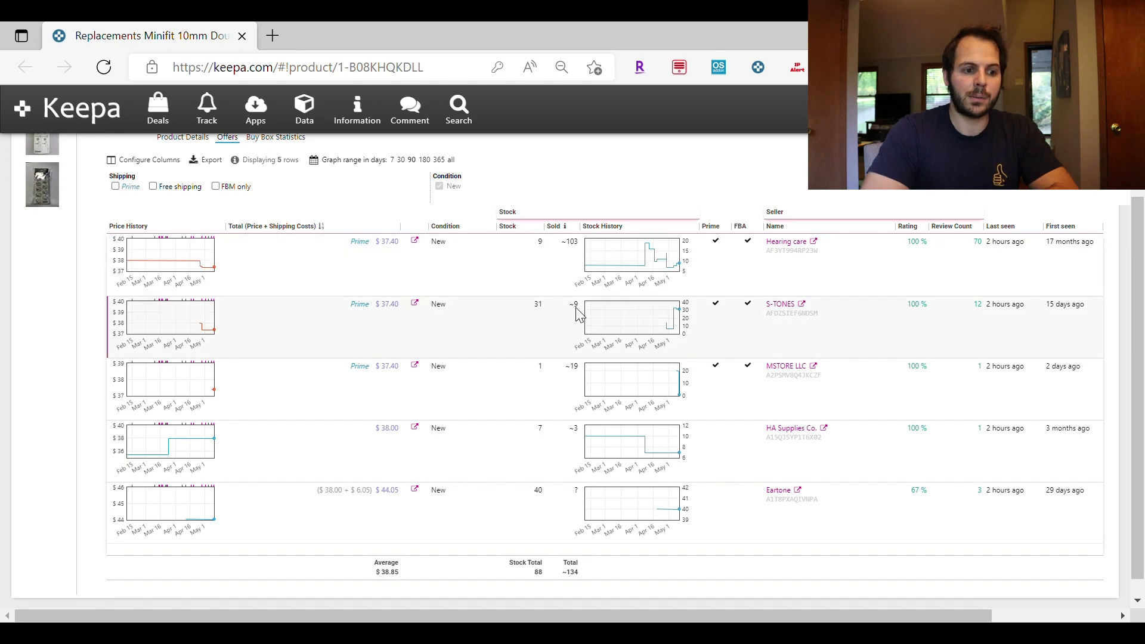
{"action": "mouse_move", "coordinate": [576, 372]}
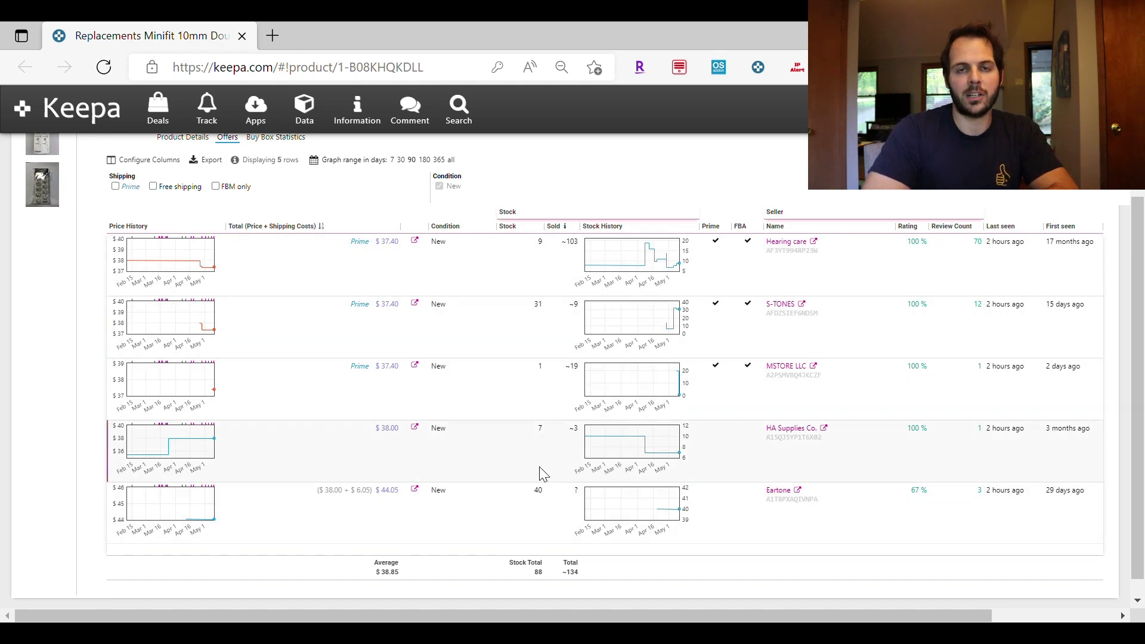
{"action": "mouse_move", "coordinate": [517, 467]}
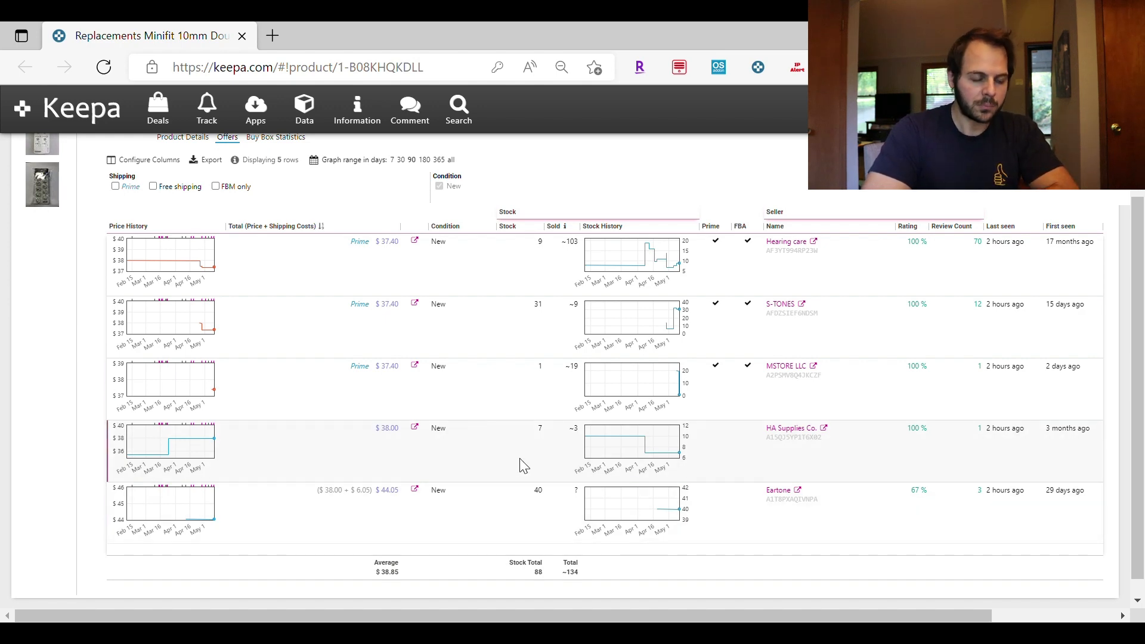
{"action": "mouse_move", "coordinate": [624, 172]}
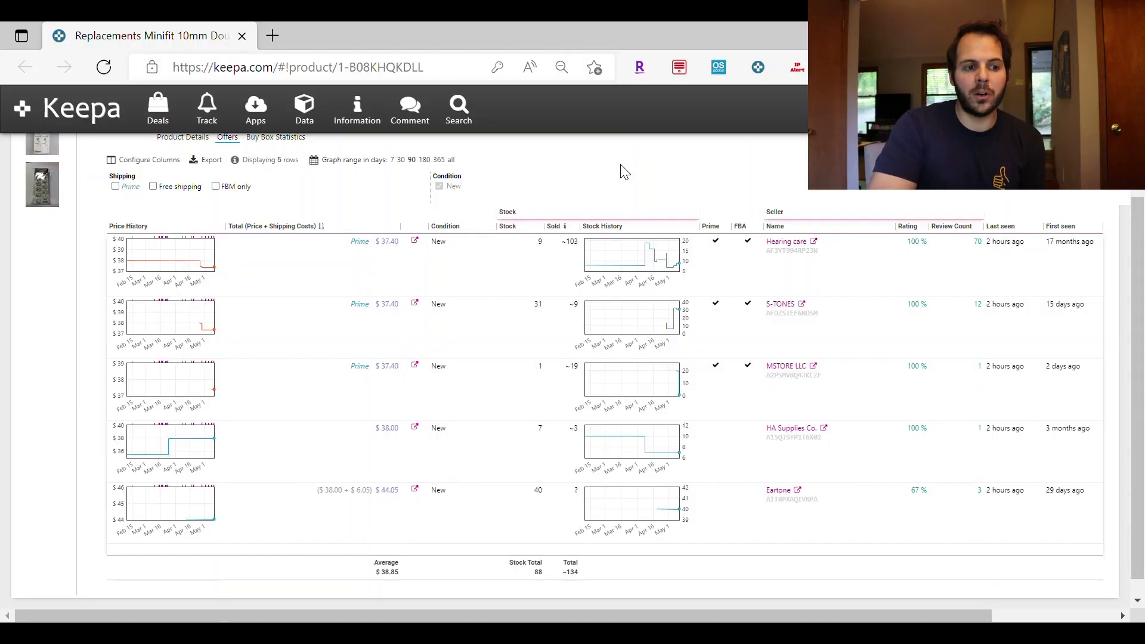
{"action": "mouse_move", "coordinate": [645, 182]}
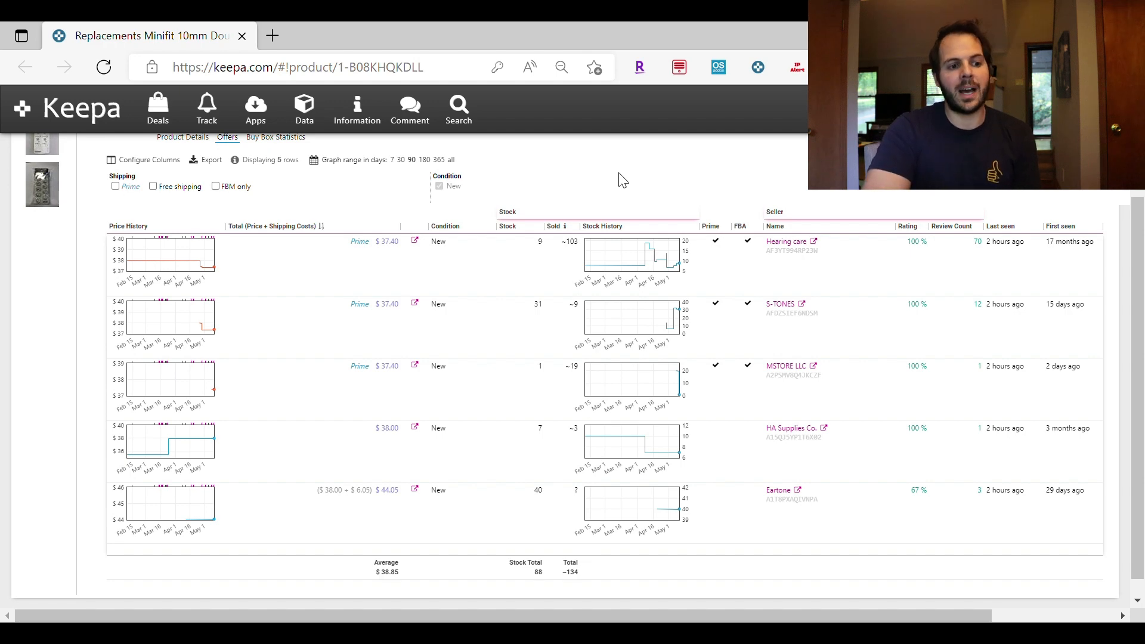
{"action": "mouse_move", "coordinate": [576, 368]}
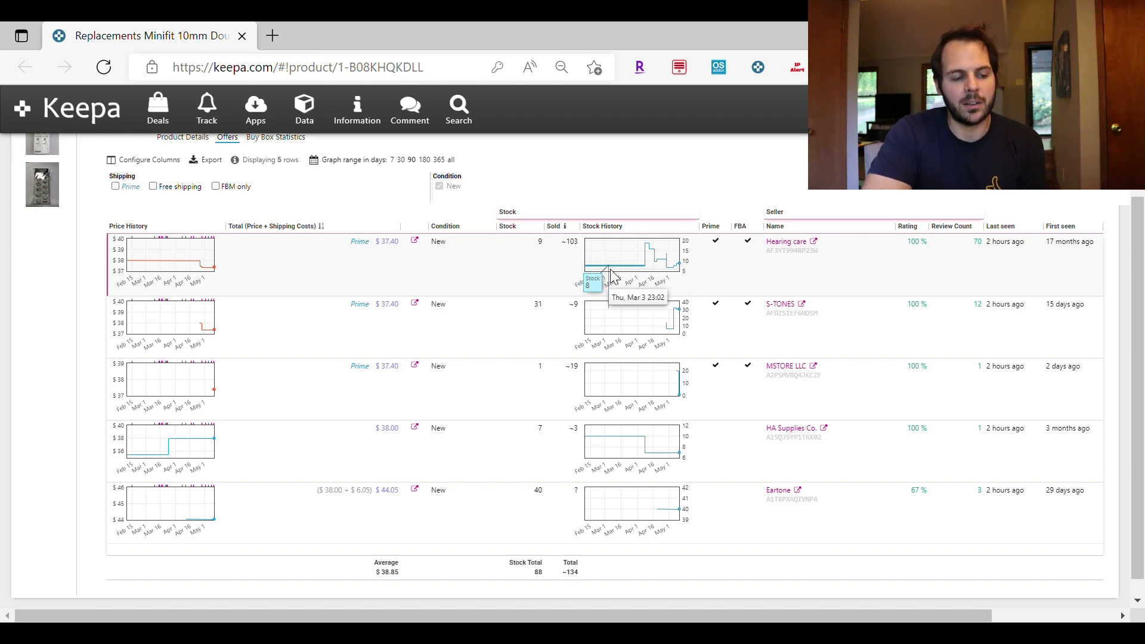
{"action": "mouse_move", "coordinate": [642, 272]}
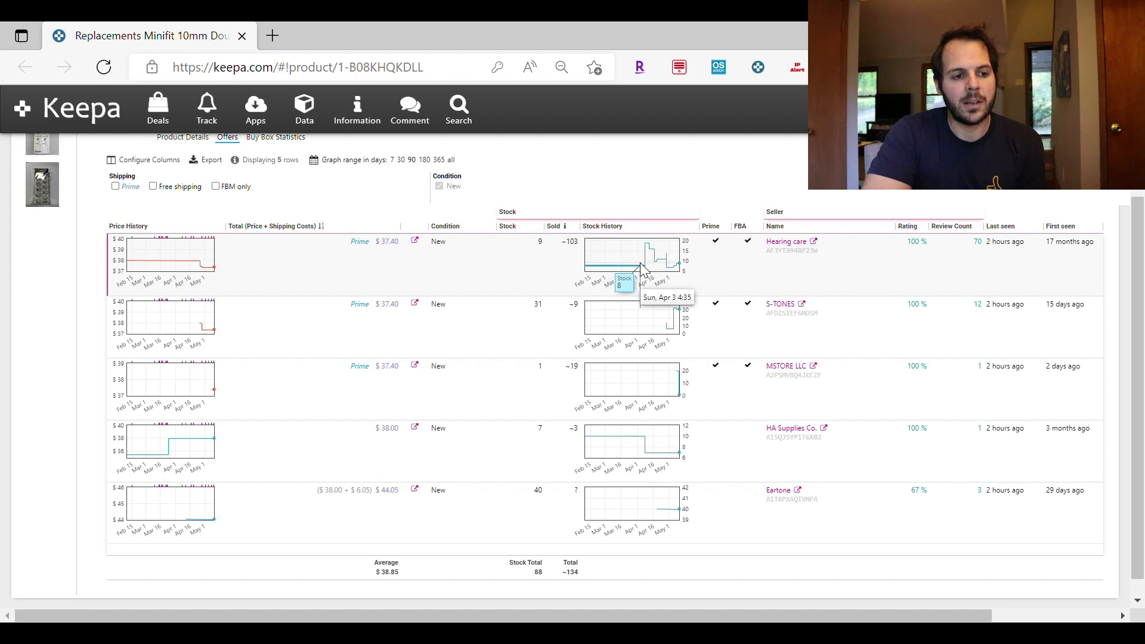
{"action": "mouse_move", "coordinate": [648, 255]}
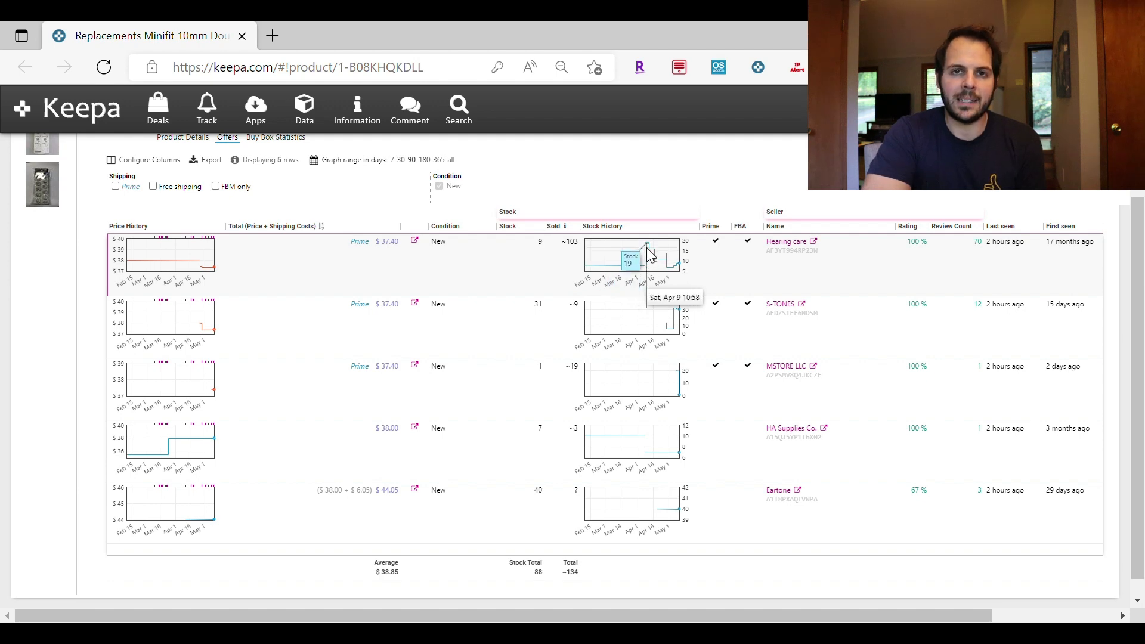
{"action": "mouse_move", "coordinate": [648, 252]}
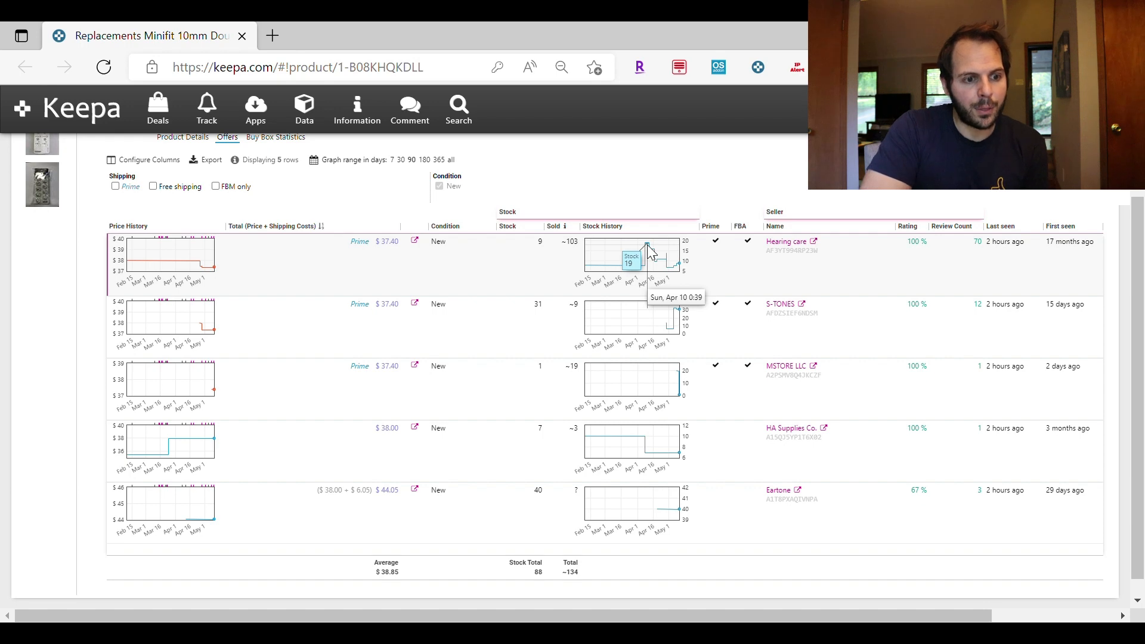
{"action": "mouse_move", "coordinate": [670, 279]}
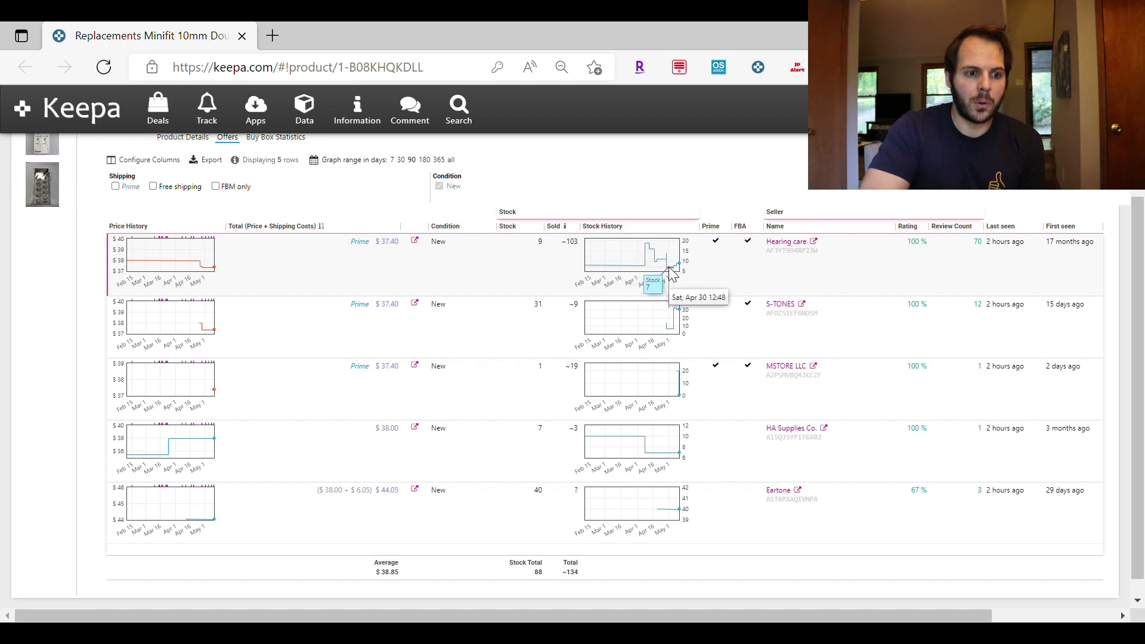
{"action": "mouse_move", "coordinate": [669, 274]}
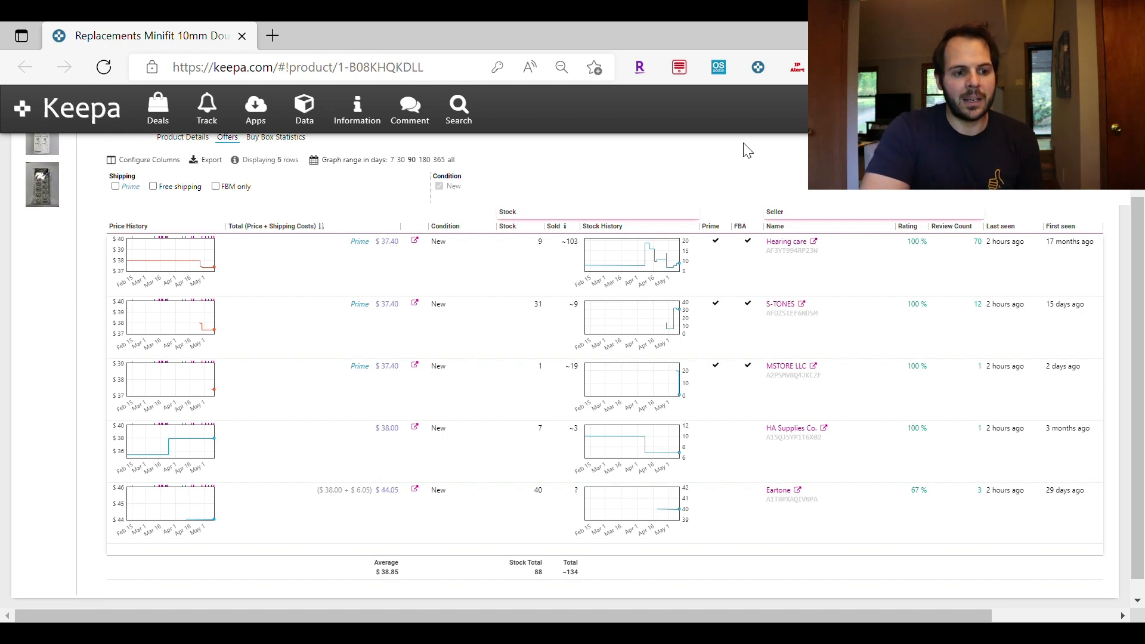
{"action": "mouse_move", "coordinate": [640, 326]}
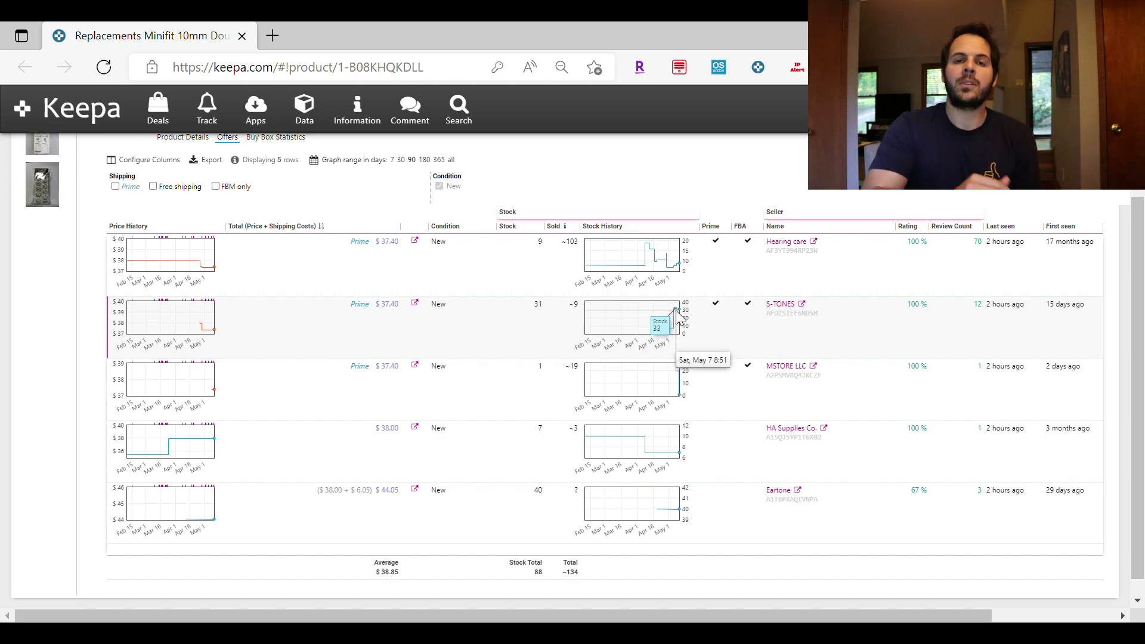
{"action": "mouse_move", "coordinate": [719, 185]}
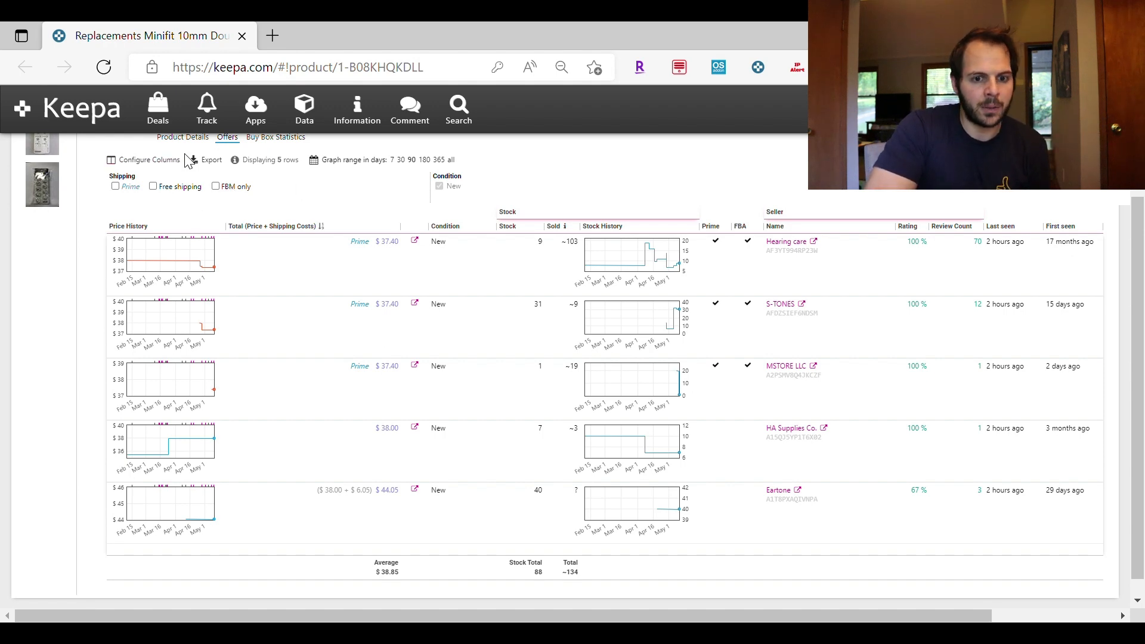
{"action": "scroll", "scroll_direction": "up", "scroll_amount": 3}
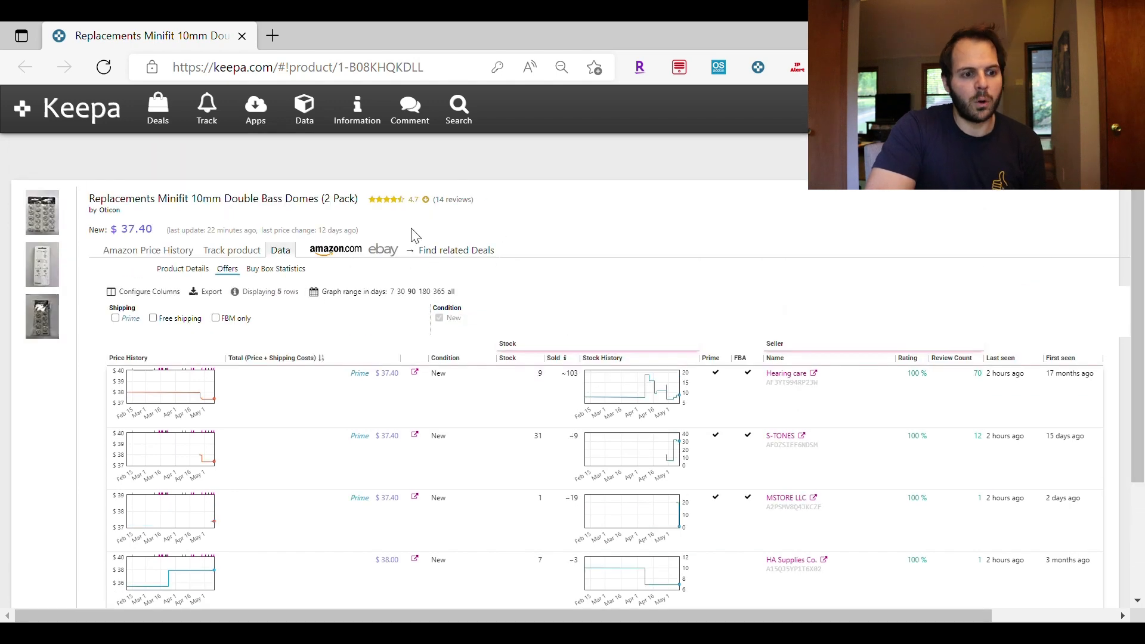
{"action": "left_click", "coordinate": [147, 249]}
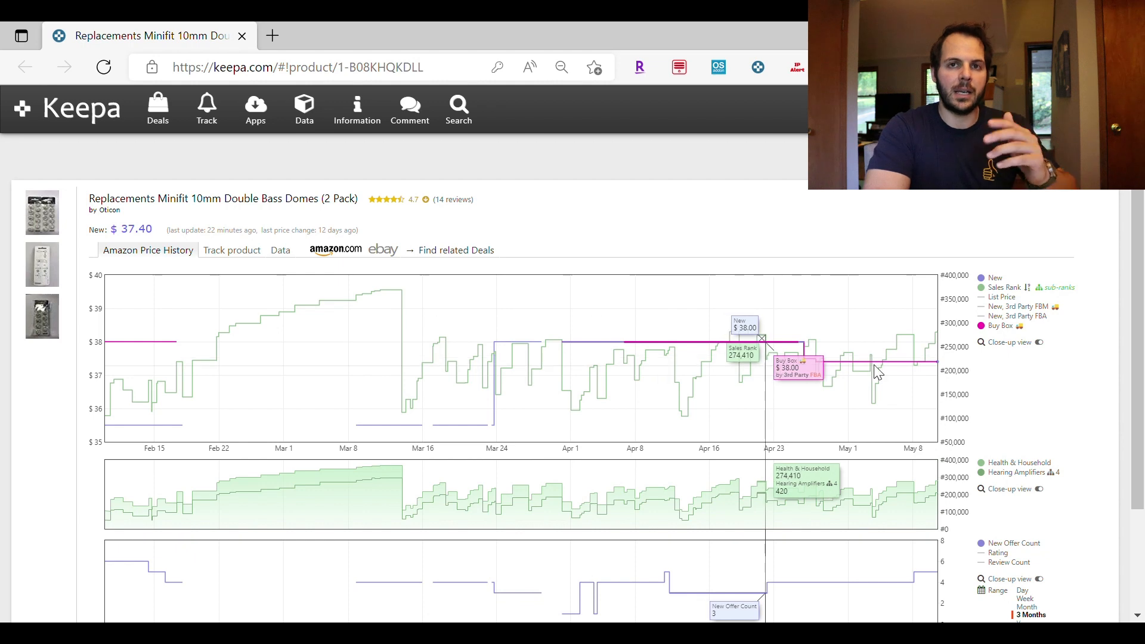
{"action": "mouse_move", "coordinate": [213, 259]}
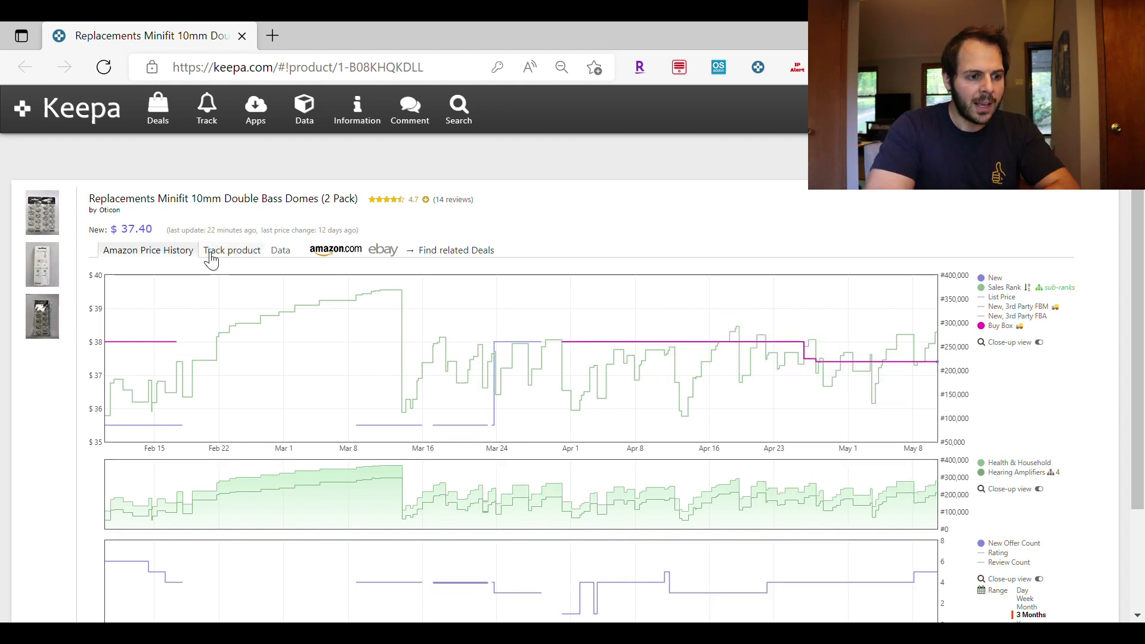
{"action": "left_click", "coordinate": [279, 249]}
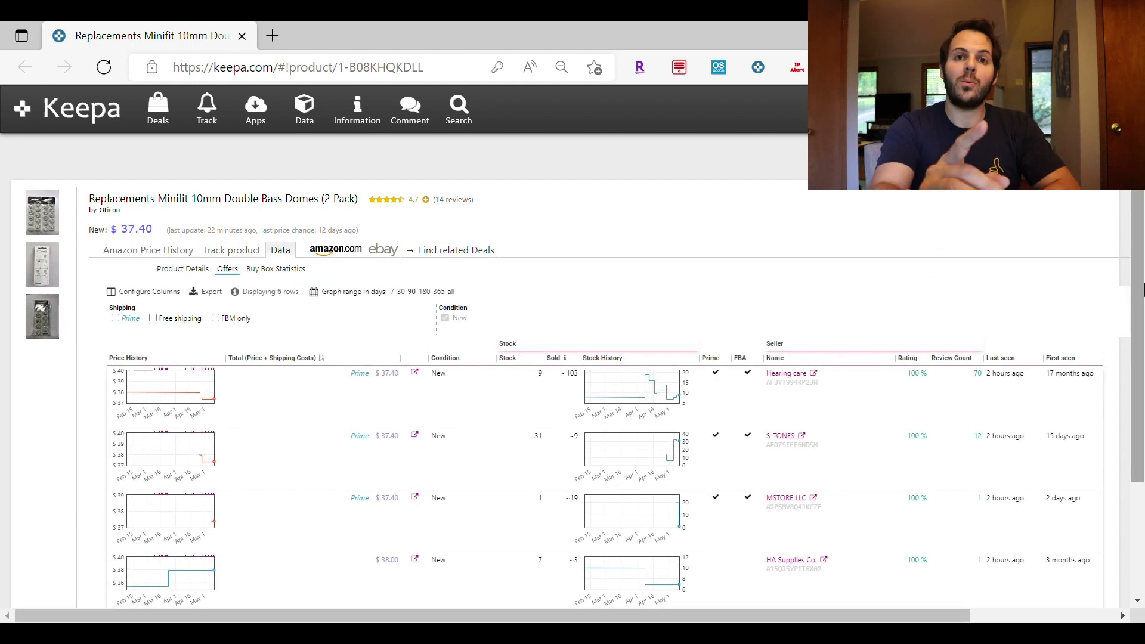
{"action": "scroll", "scroll_direction": "down", "scroll_amount": 3}
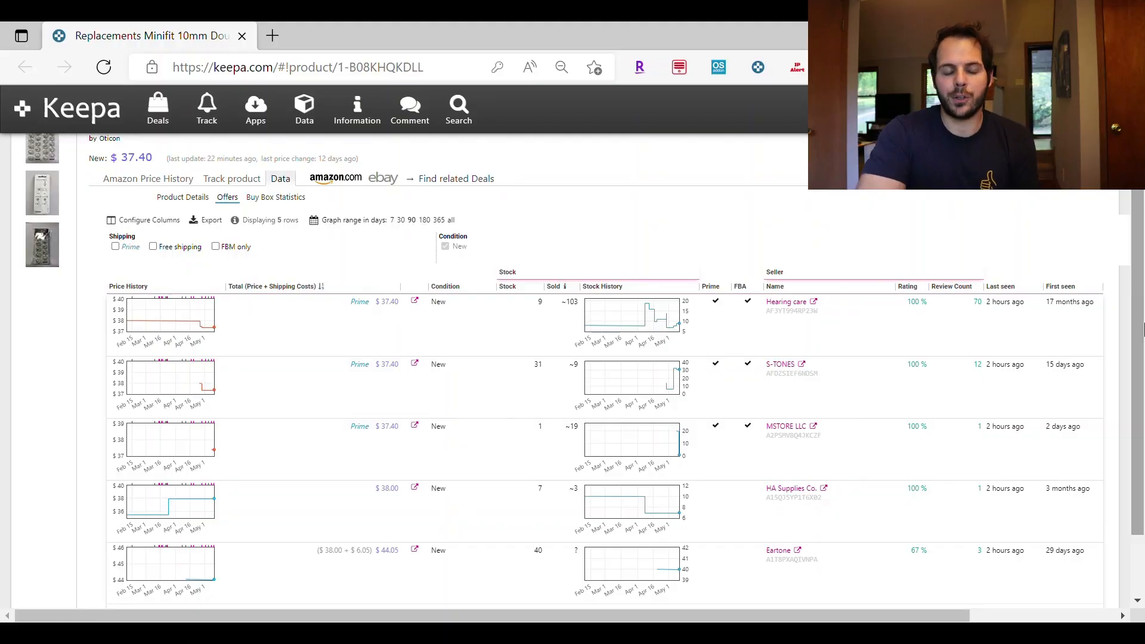
{"action": "mouse_move", "coordinate": [786, 276]}
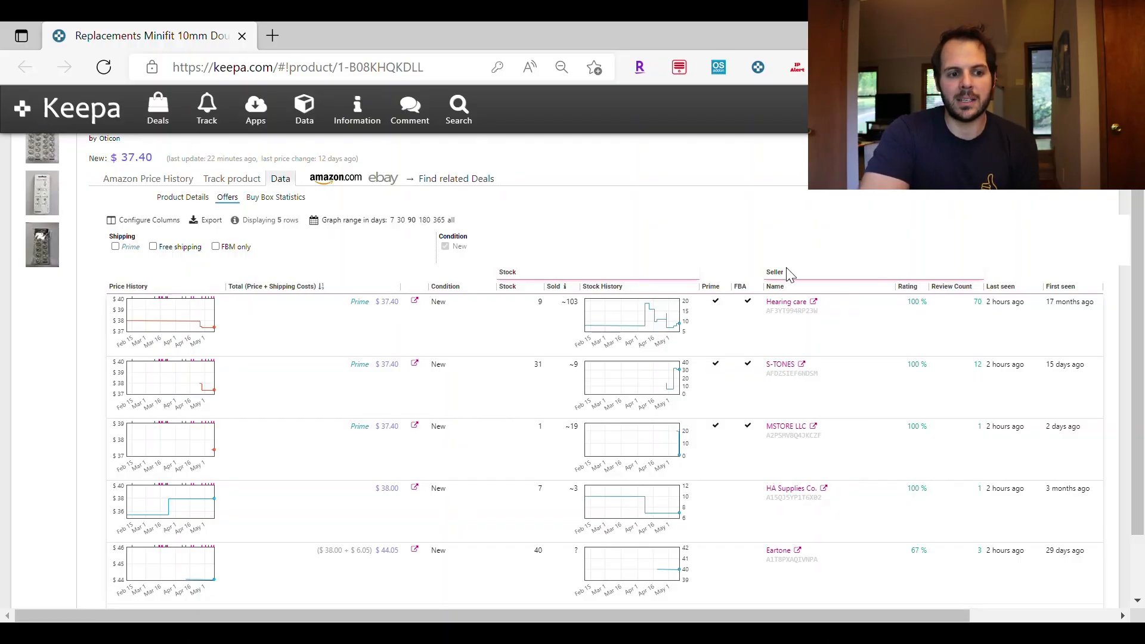
{"action": "mouse_move", "coordinate": [1022, 242]}
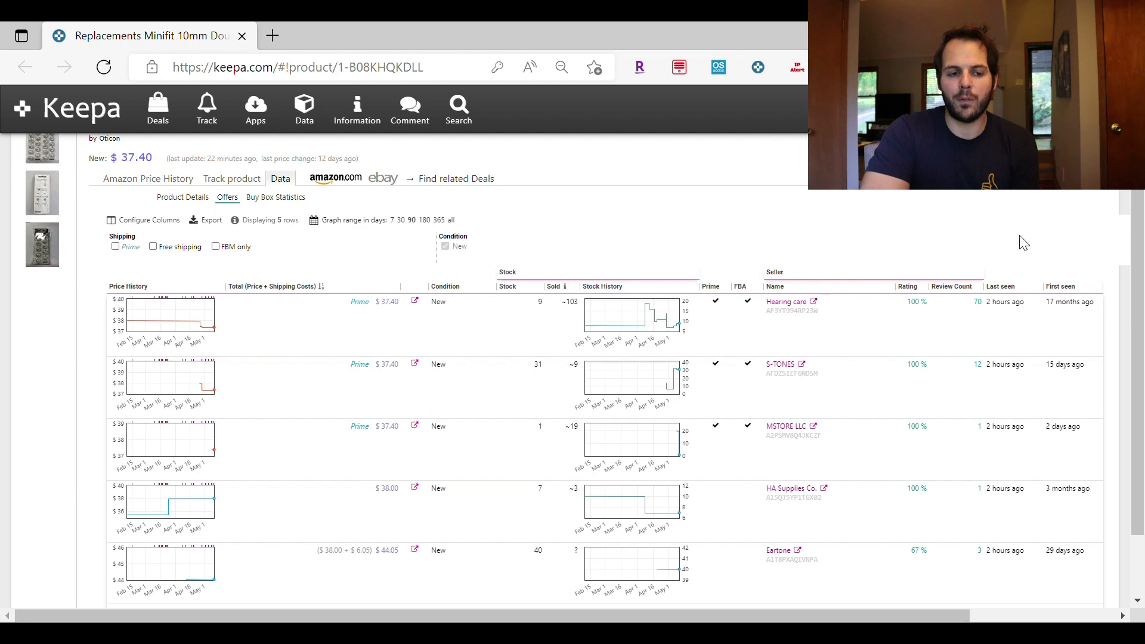
{"action": "scroll", "scroll_direction": "down", "scroll_amount": 3}
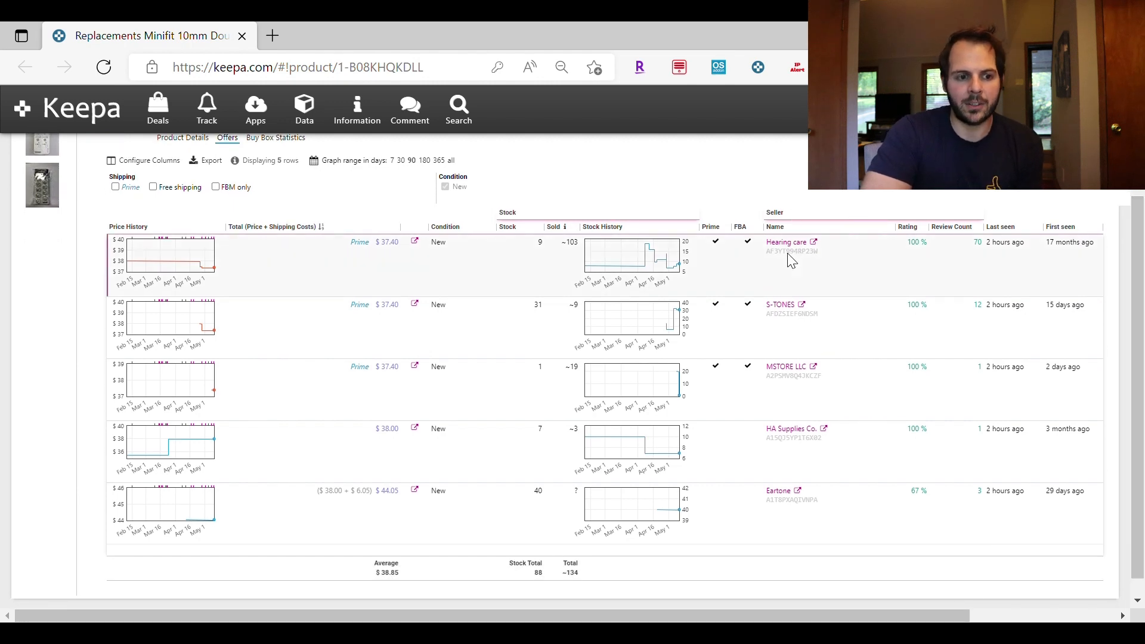
{"action": "mouse_move", "coordinate": [825, 251]}
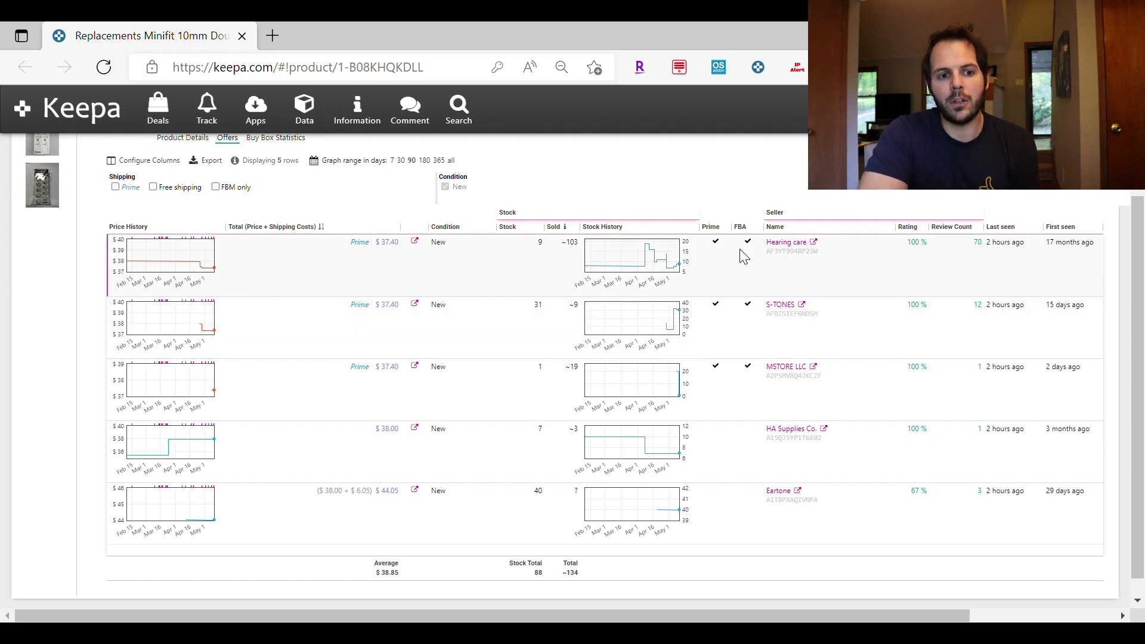
{"action": "mouse_move", "coordinate": [912, 265]}
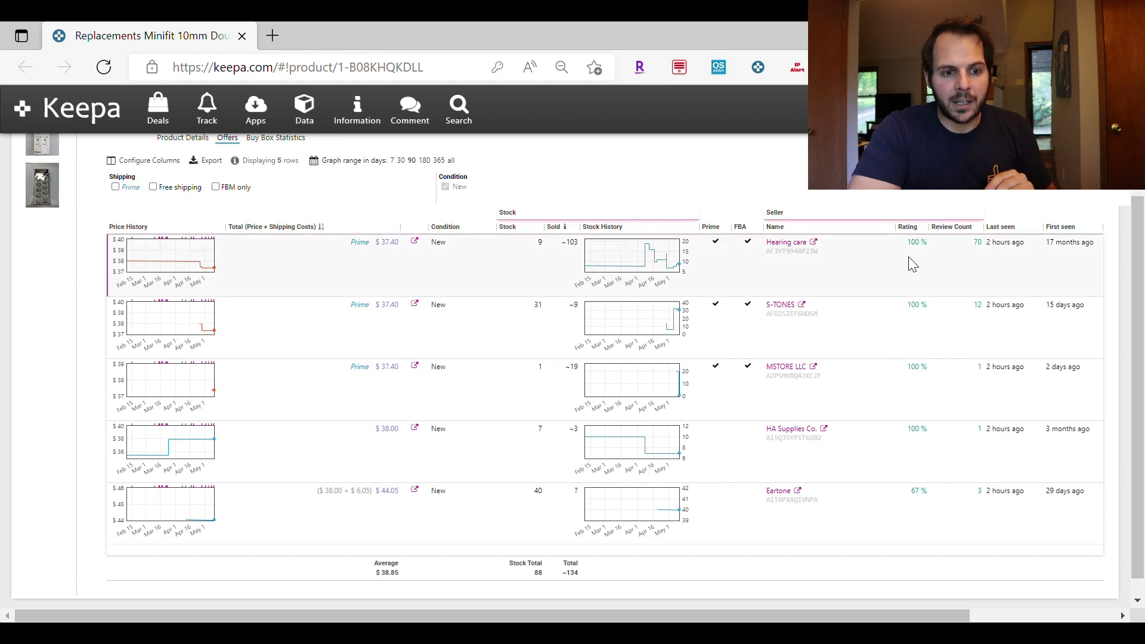
{"action": "mouse_move", "coordinate": [965, 272]}
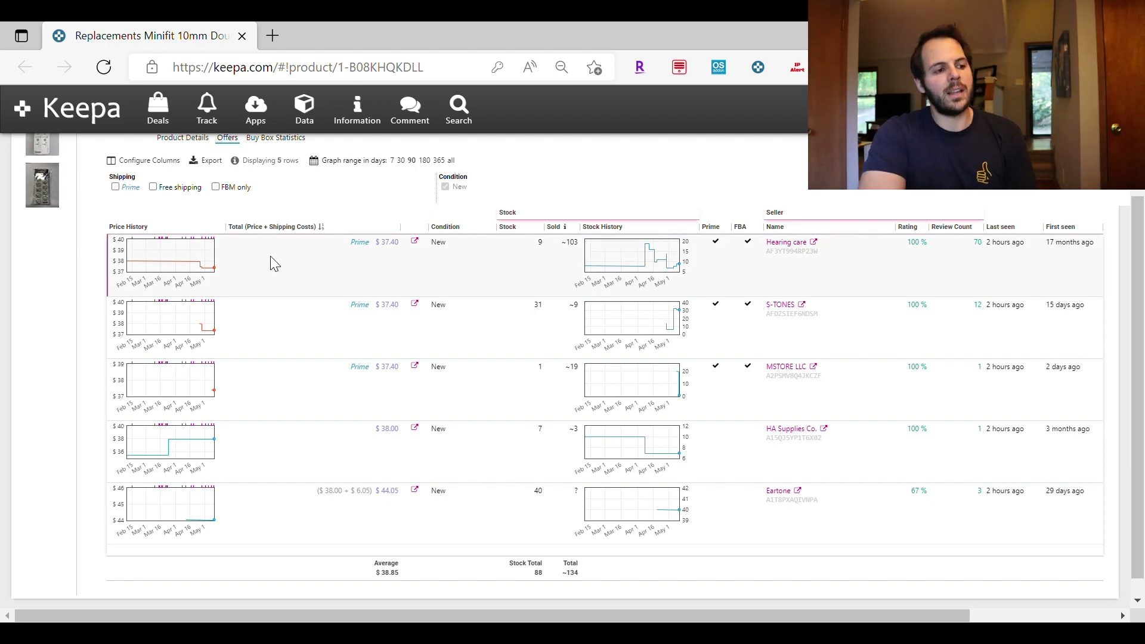
{"action": "mouse_move", "coordinate": [133, 256]}
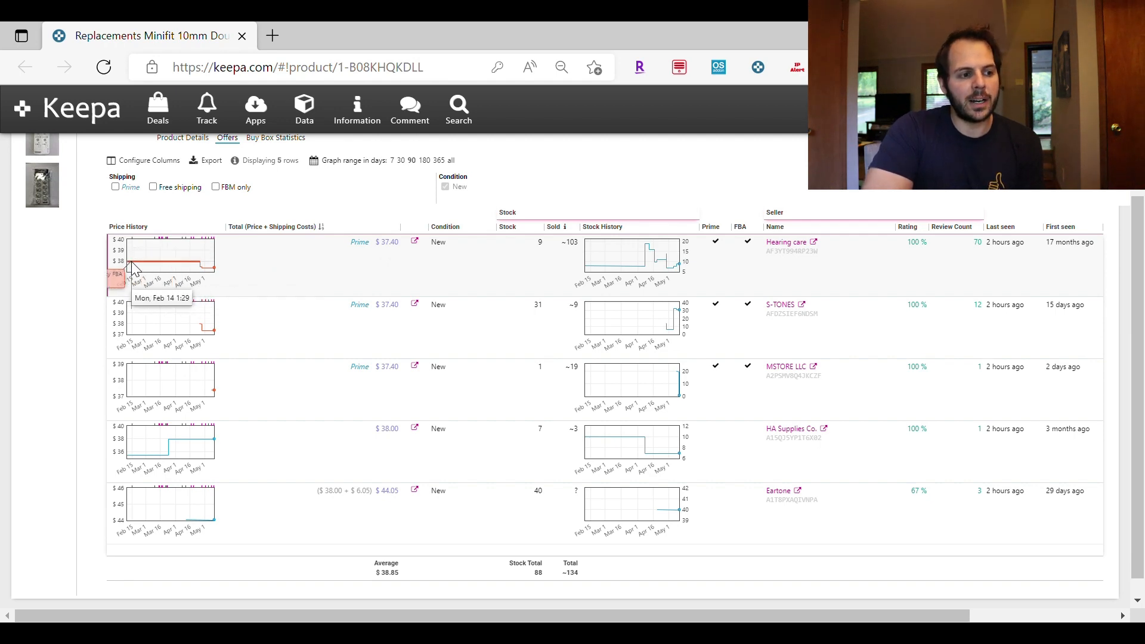
{"action": "mouse_move", "coordinate": [236, 272]}
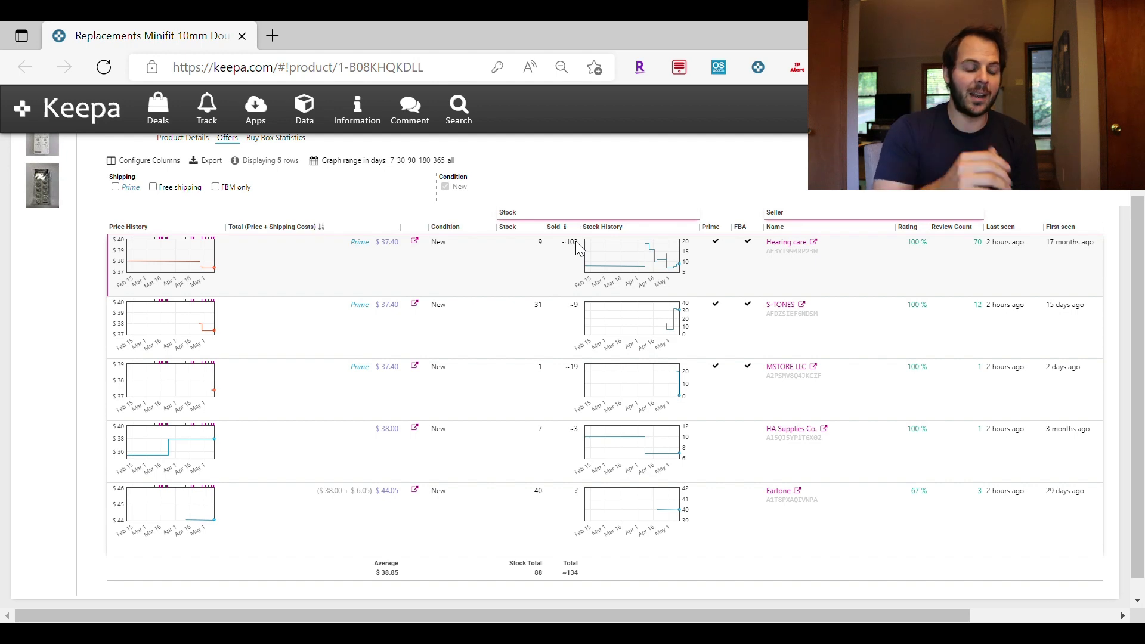
{"action": "mouse_move", "coordinate": [262, 269]}
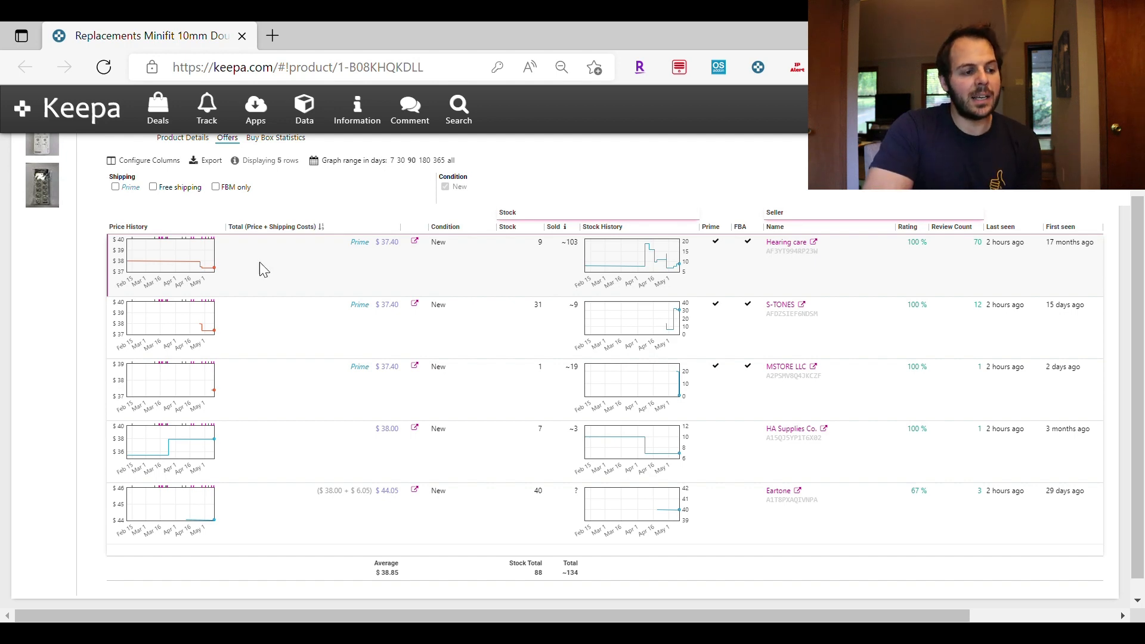
{"action": "mouse_move", "coordinate": [142, 274]}
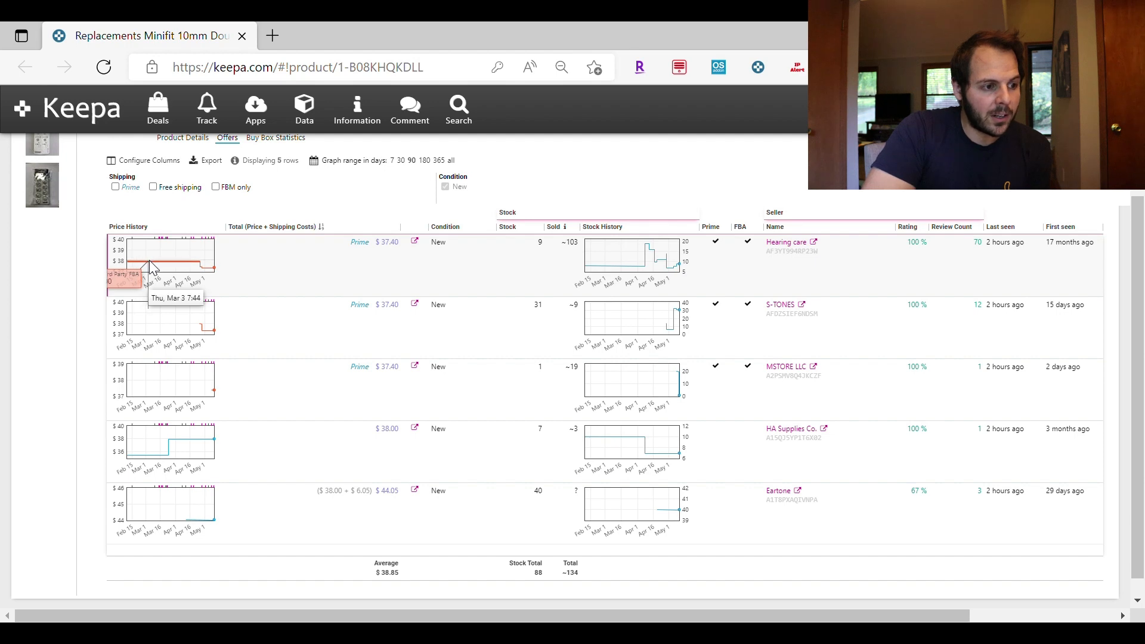
{"action": "mouse_move", "coordinate": [210, 279]}
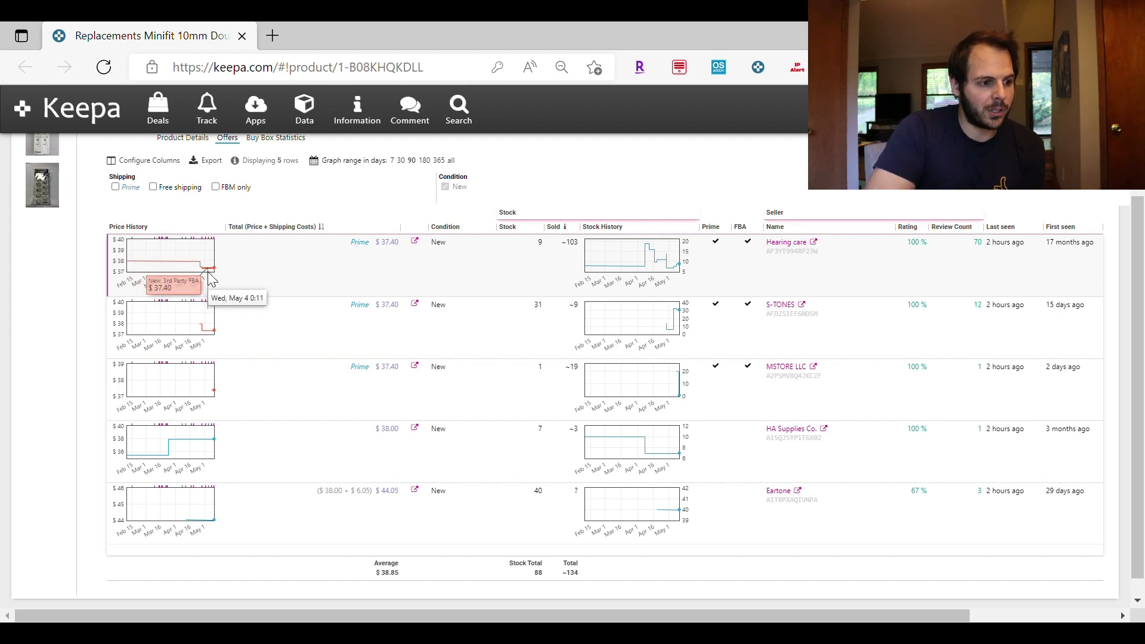
{"action": "mouse_move", "coordinate": [203, 333]}
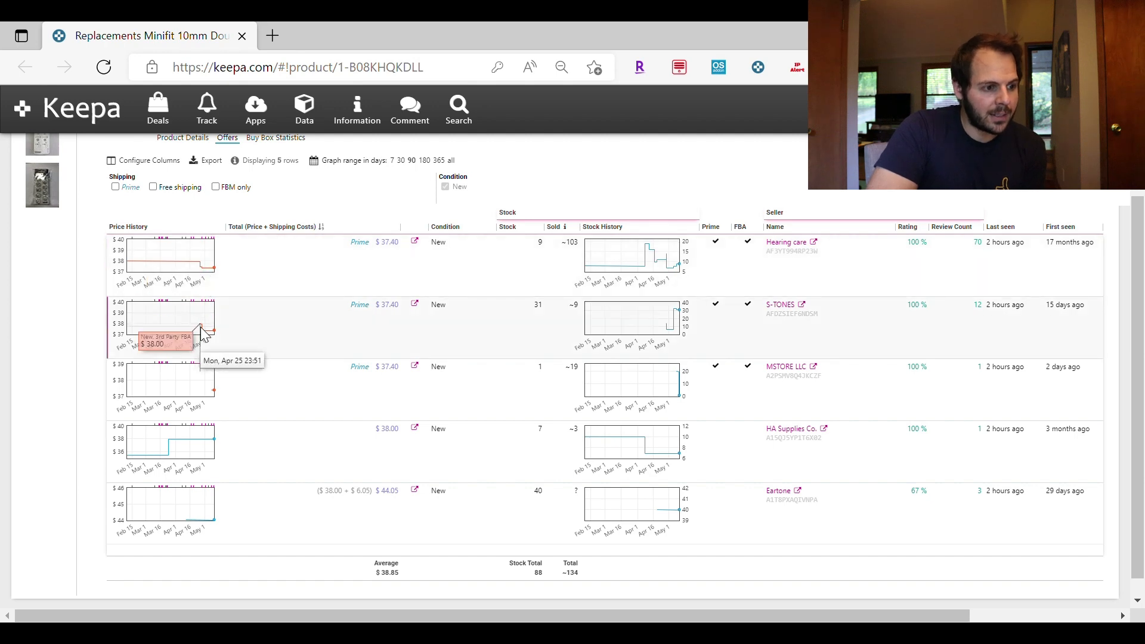